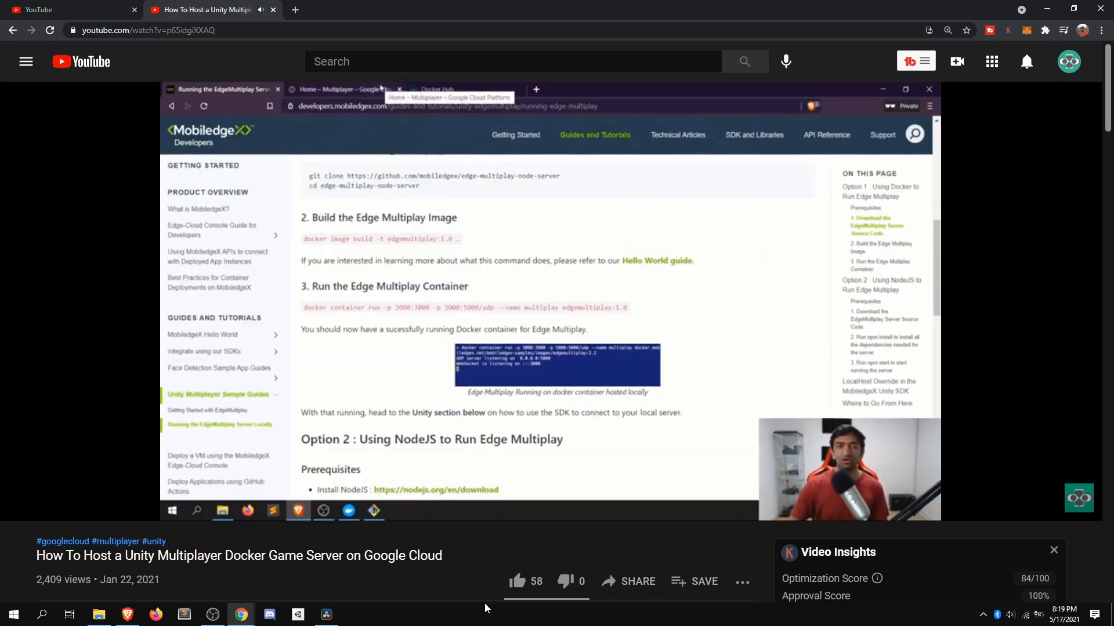
pyautogui.click(436, 89)
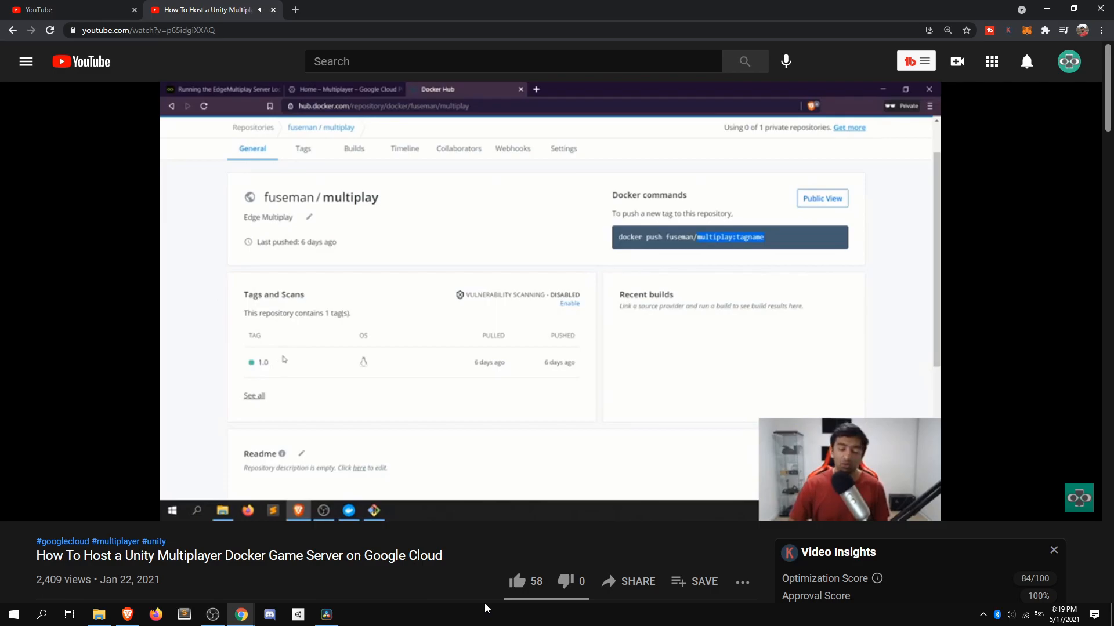
pyautogui.moveTo(345, 348)
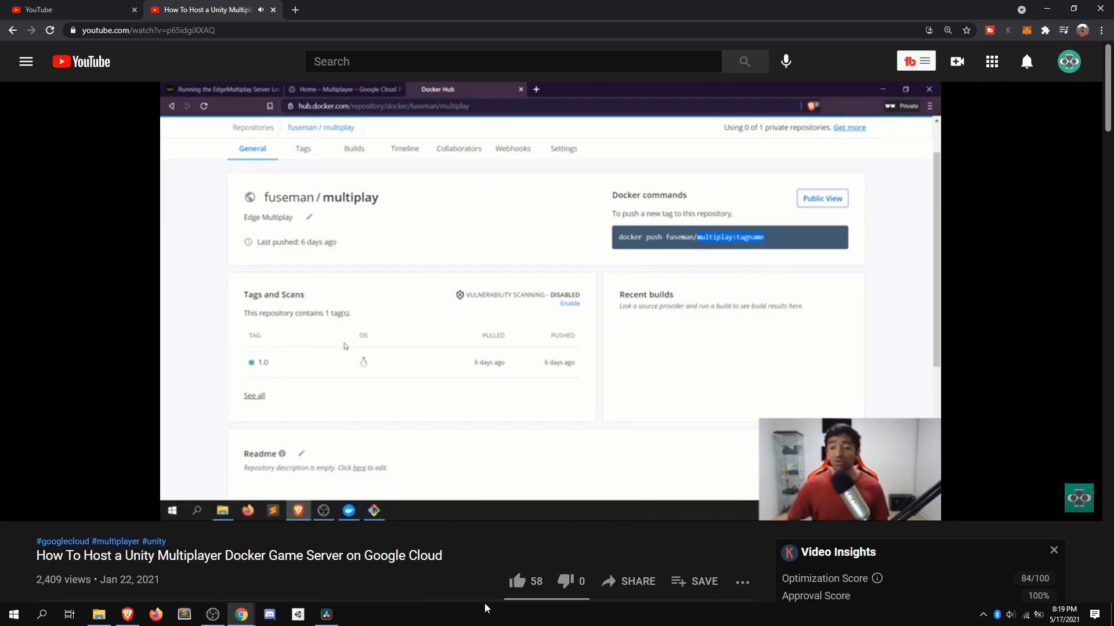